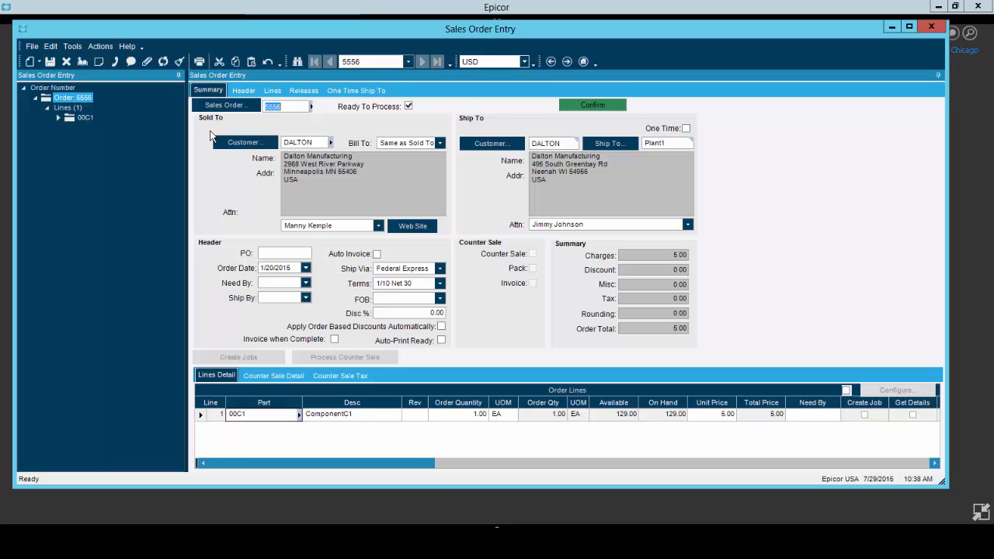
mouse_move(348, 317)
type("5")
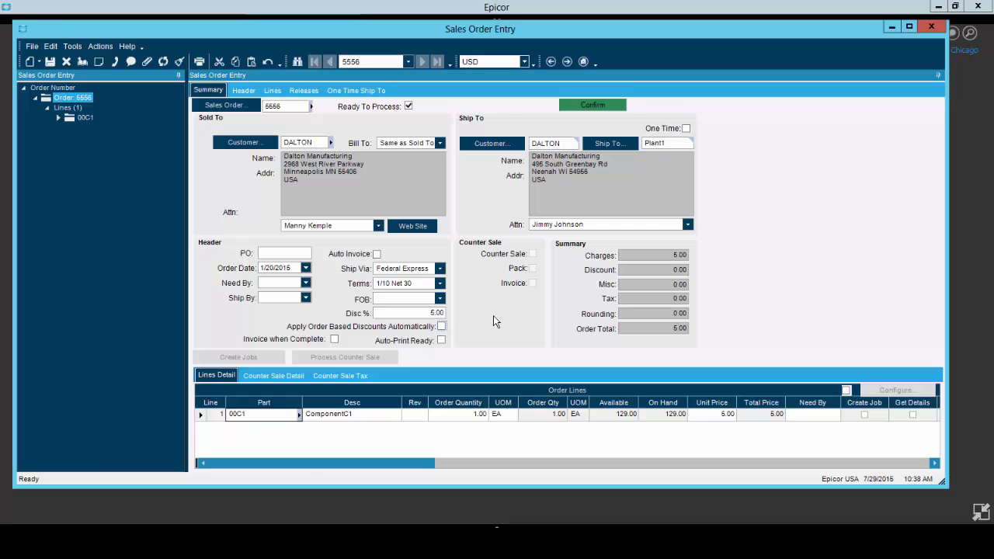
mouse_move(425, 319)
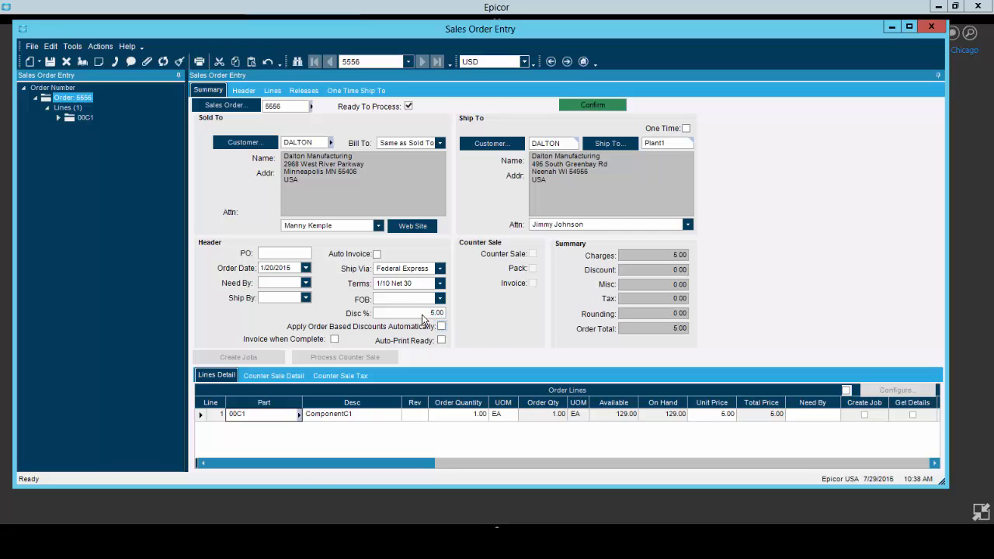
Step: Replace the Disc % value on order 5556's Summary with 15.00
triple_click(407, 313)
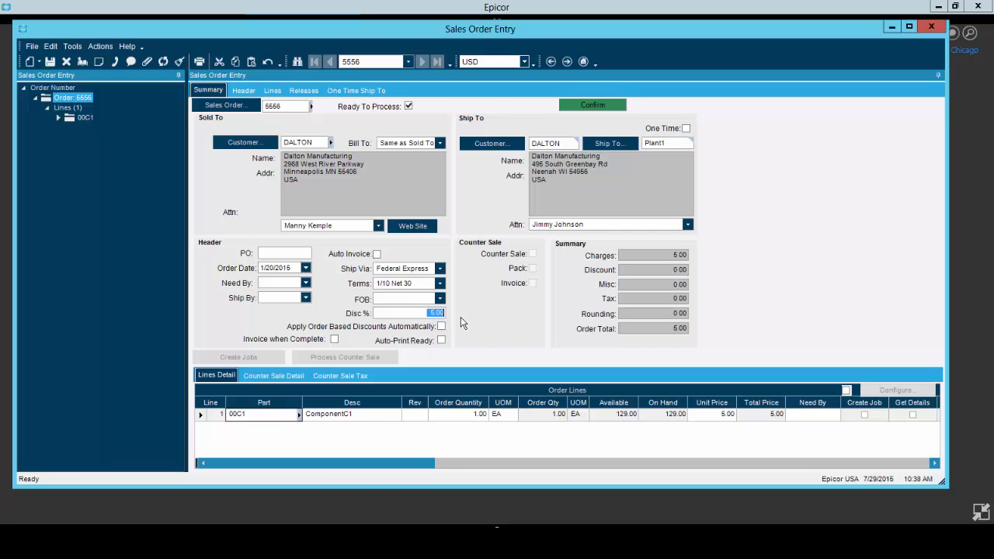
type("15.00")
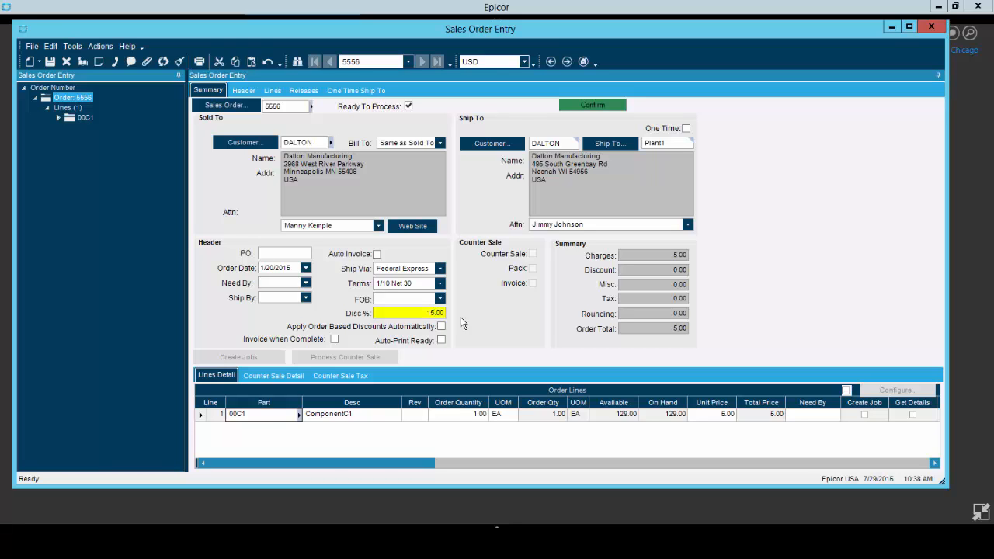
mouse_move(435, 324)
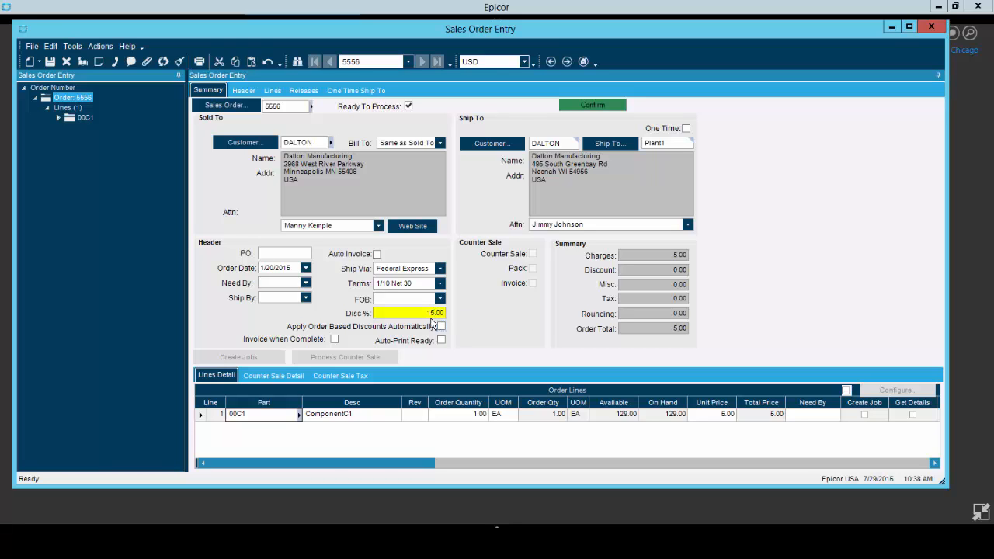
mouse_move(410, 320)
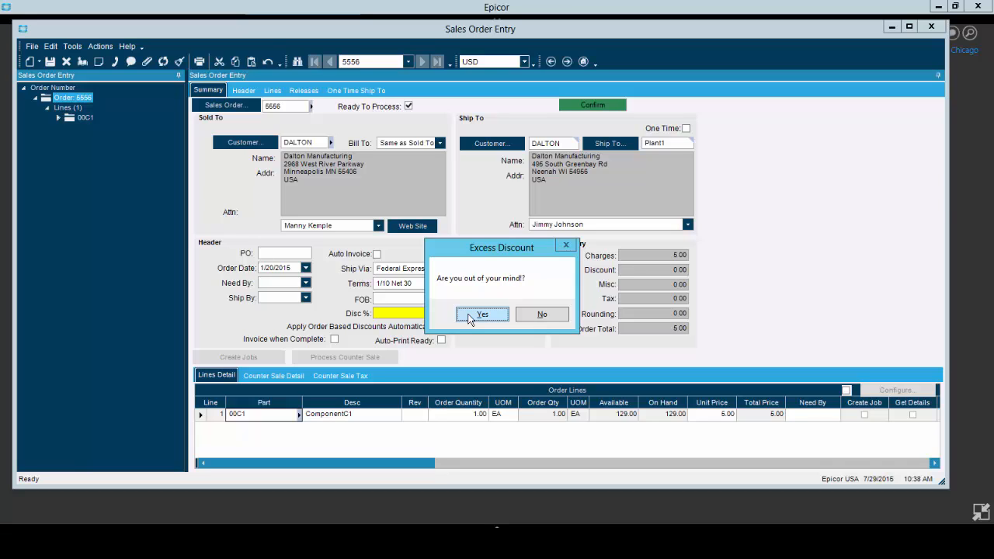
Step: Confirm Yes on the Excess Discount warning and save order 5556
left_click(481, 313)
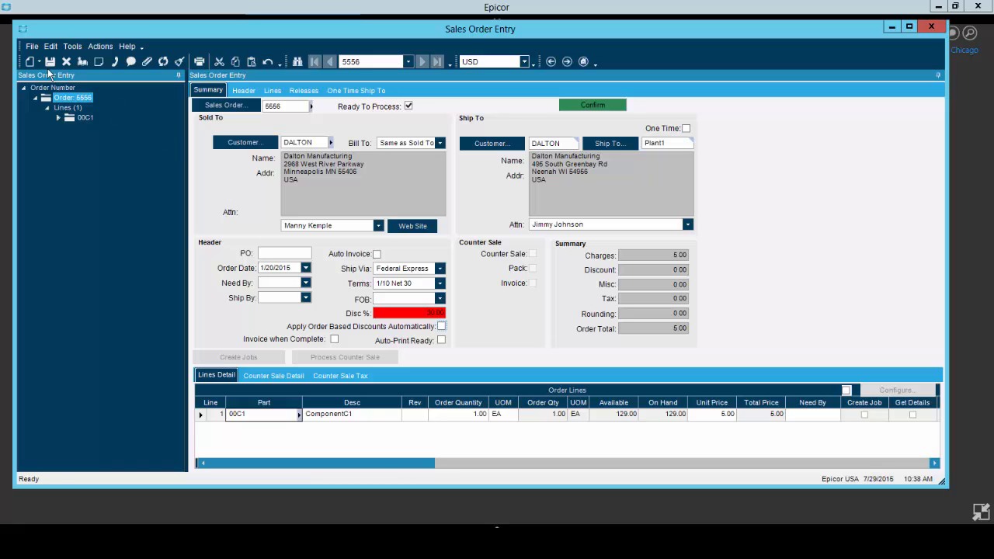
left_click(49, 62)
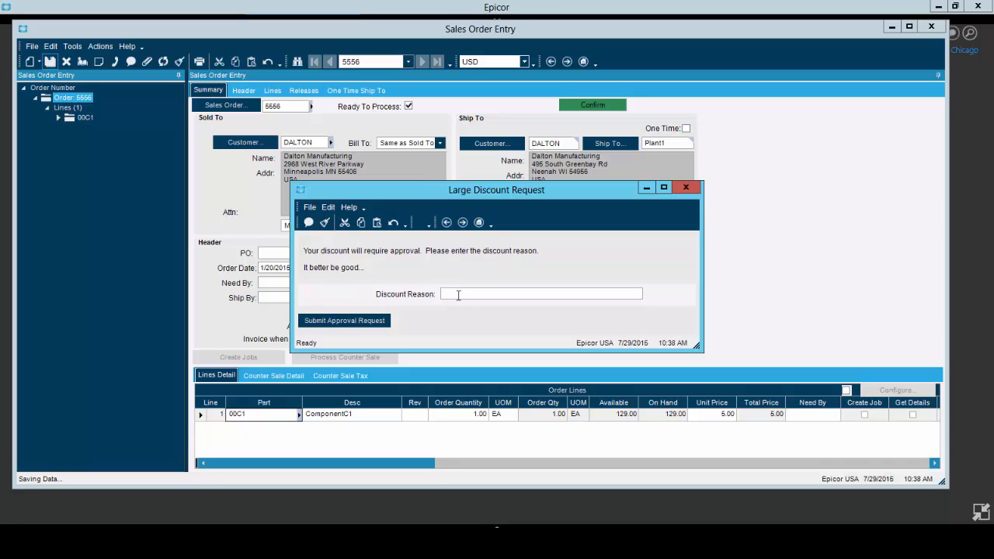
Step: Enter 'As Agreed' as the Discount Reason, submit the approval request and acknowledge the confirmation
type("As Ag")
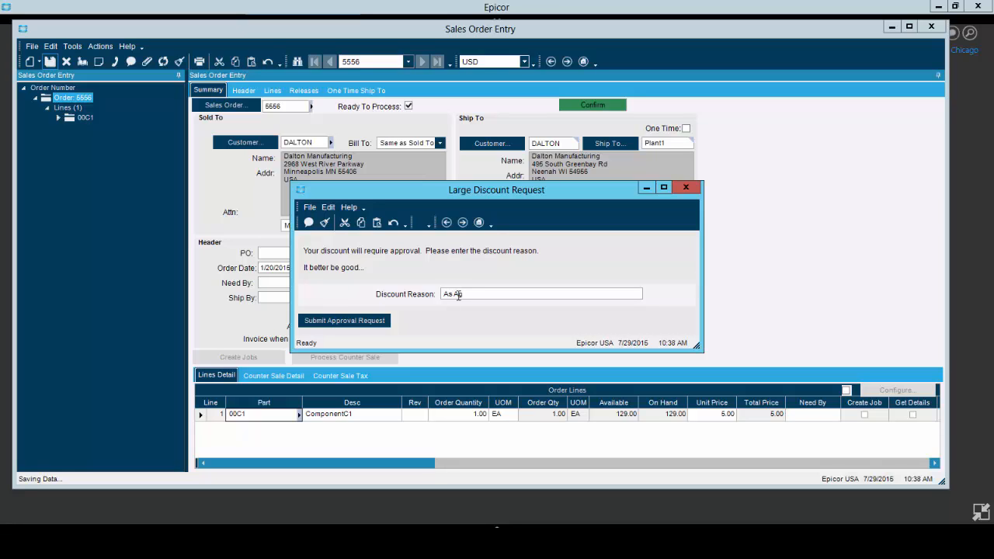
type("reed")
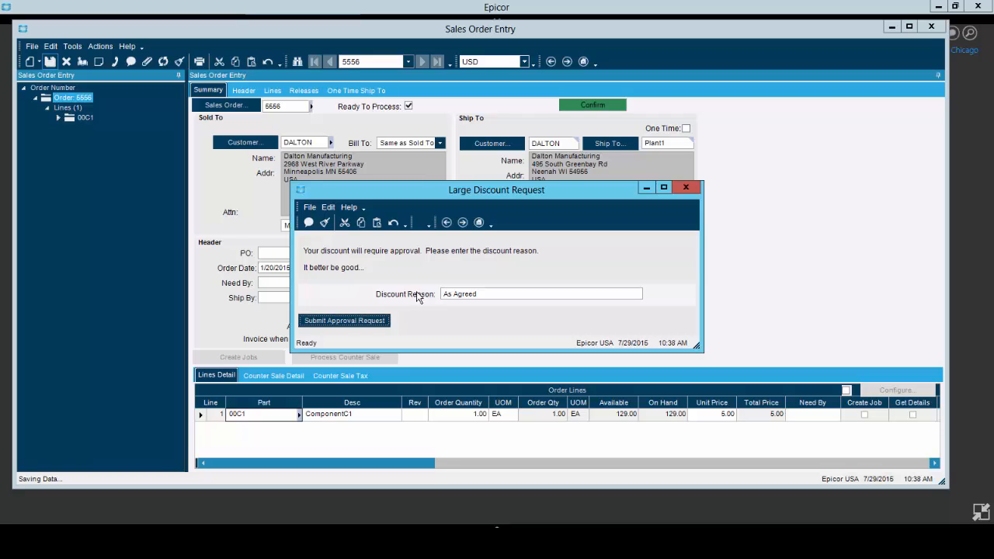
left_click(343, 320)
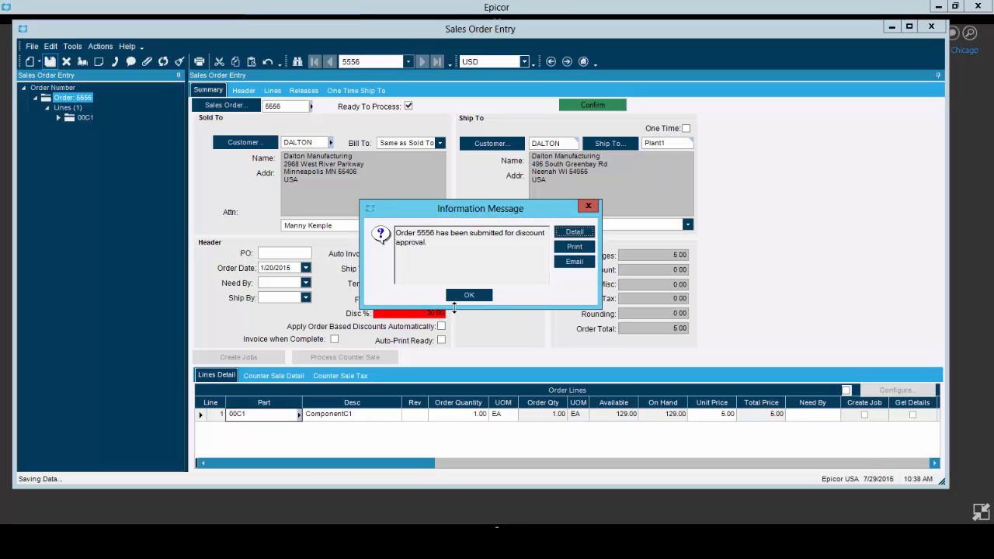
left_click(469, 295)
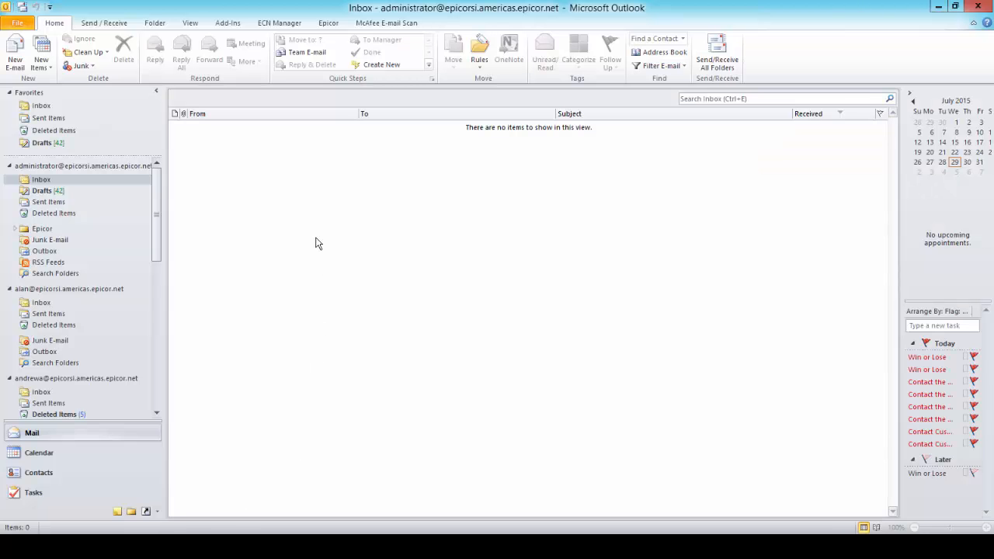
Step: Send/Receive mail and follow the link in the order 5556 approval-needed email
left_click(104, 24)
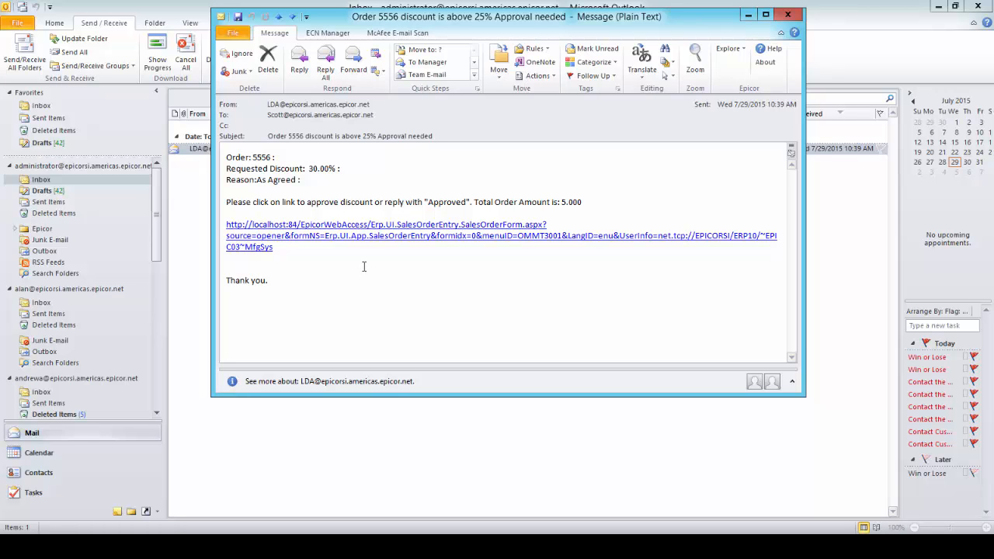
mouse_move(369, 242)
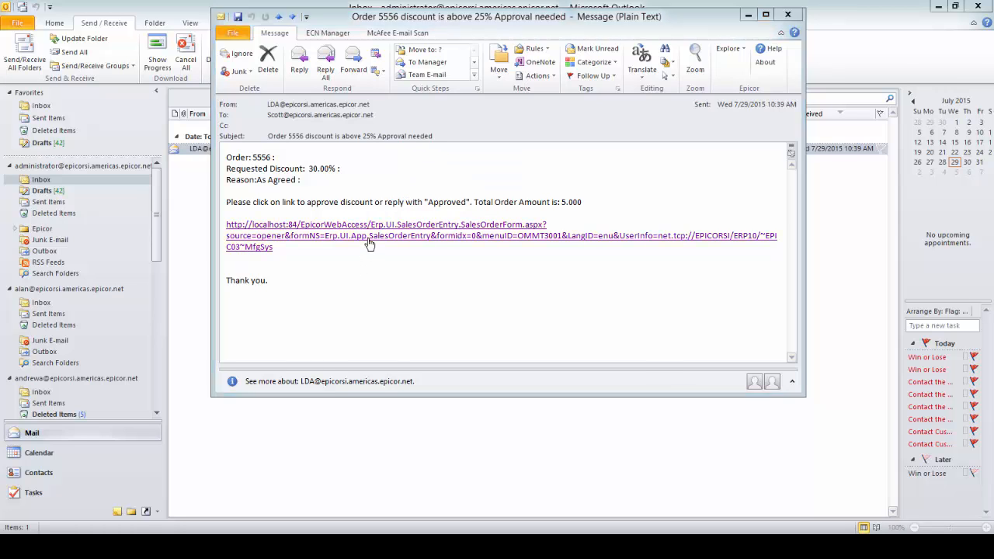
left_click(385, 224)
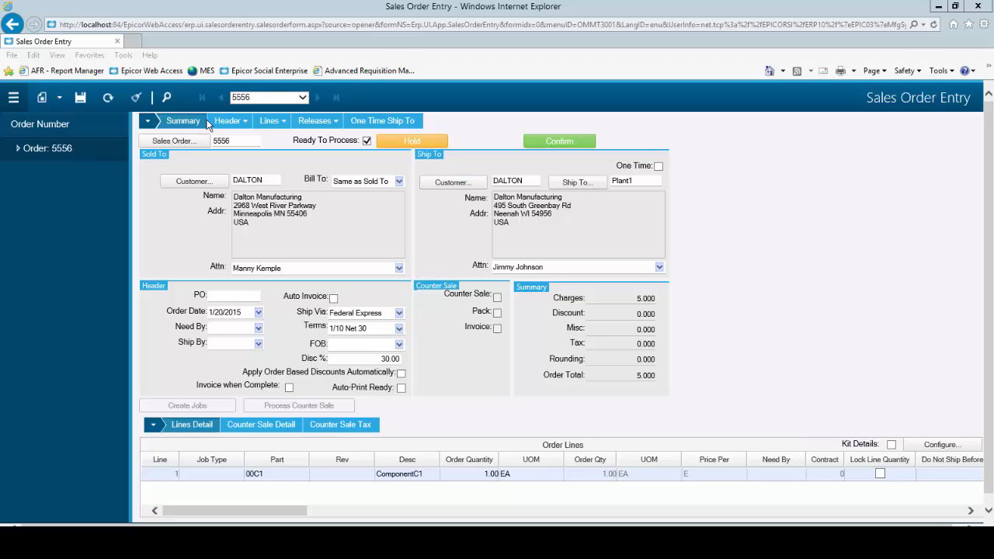
Step: Clear the Hold checkbox on order 5556's Header in web Sales Order Entry
left_click(227, 121)
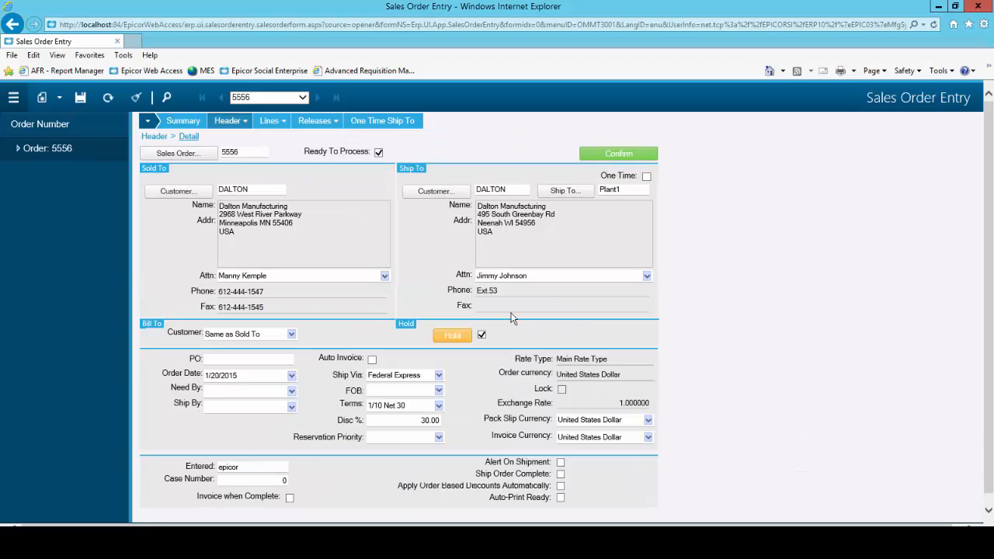
left_click(481, 335)
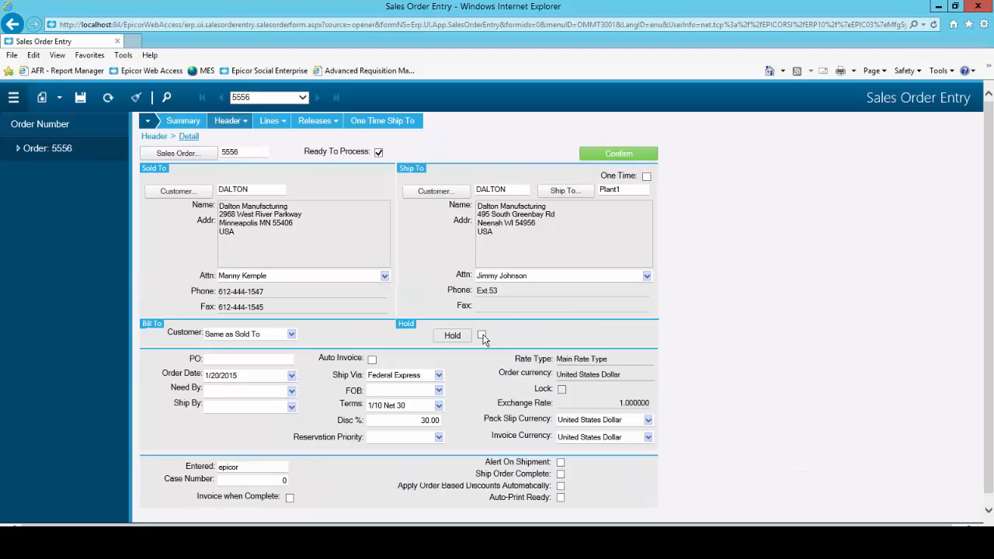
left_click(481, 334)
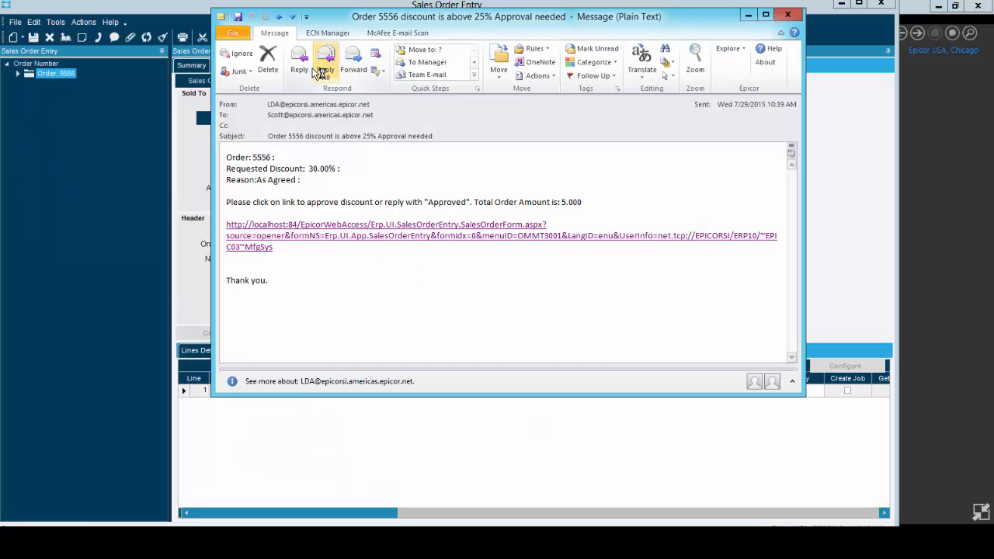
Step: Send a reply reading 'Approved' to the order 5556 discount approval email
left_click(298, 59)
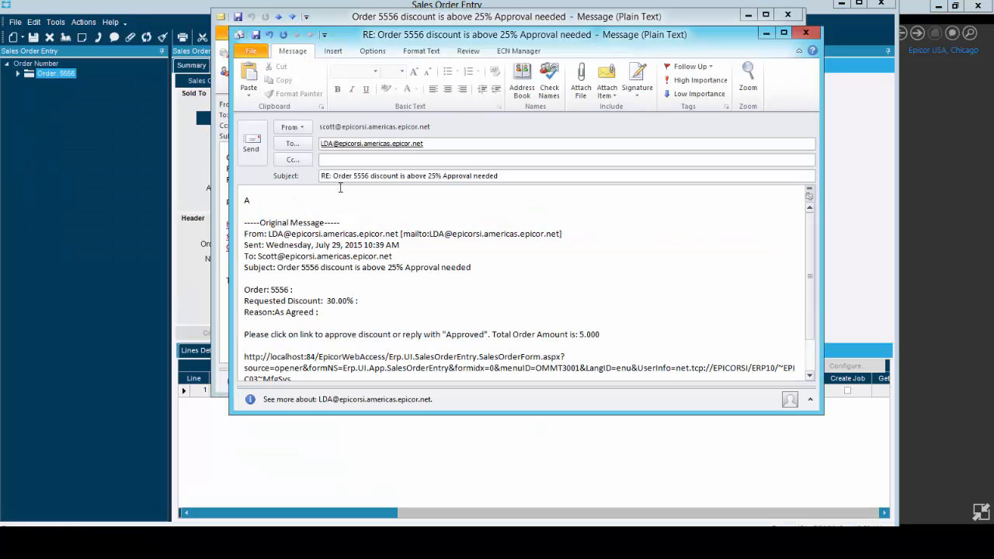
type("Approved")
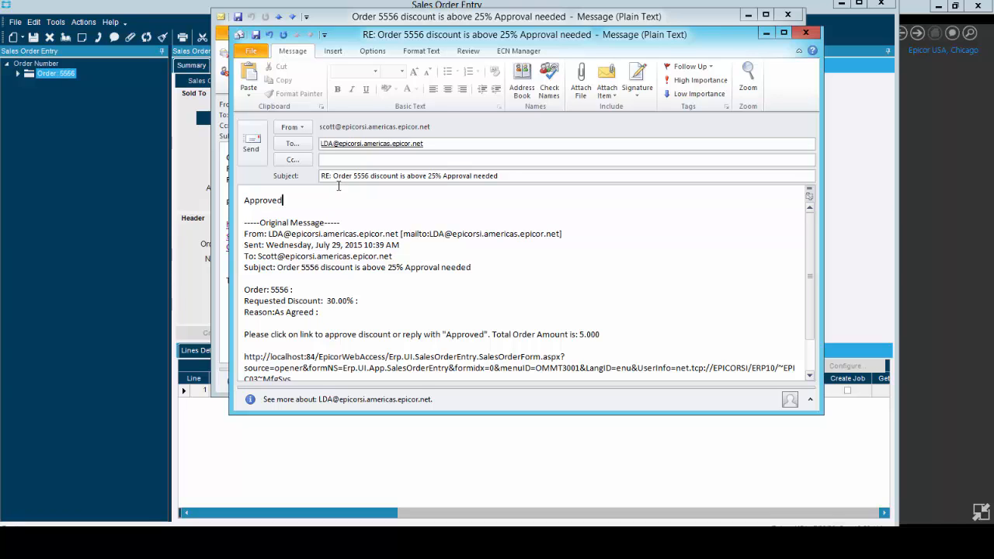
left_click(252, 149)
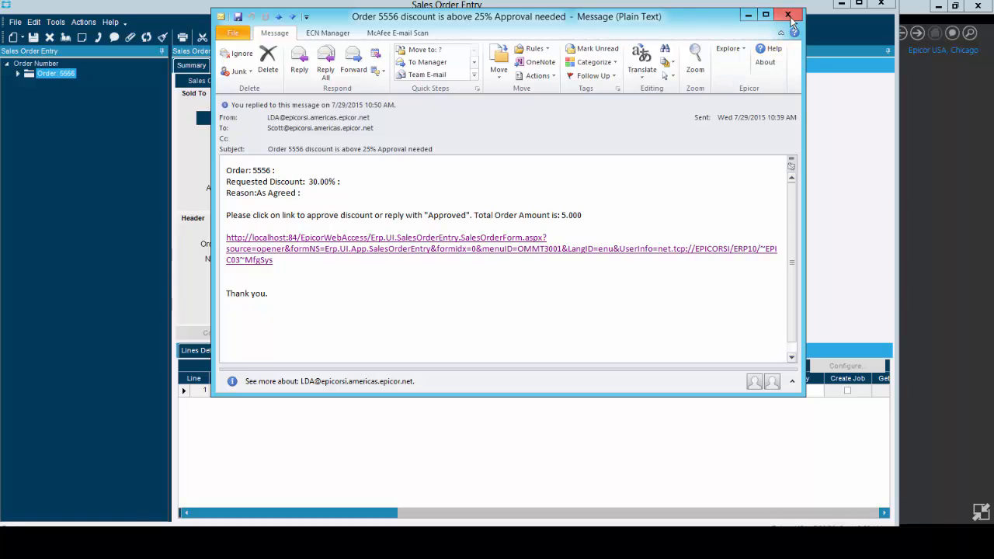
Step: Close the approval email to return to Sales Order Entry with order 5556
left_click(789, 15)
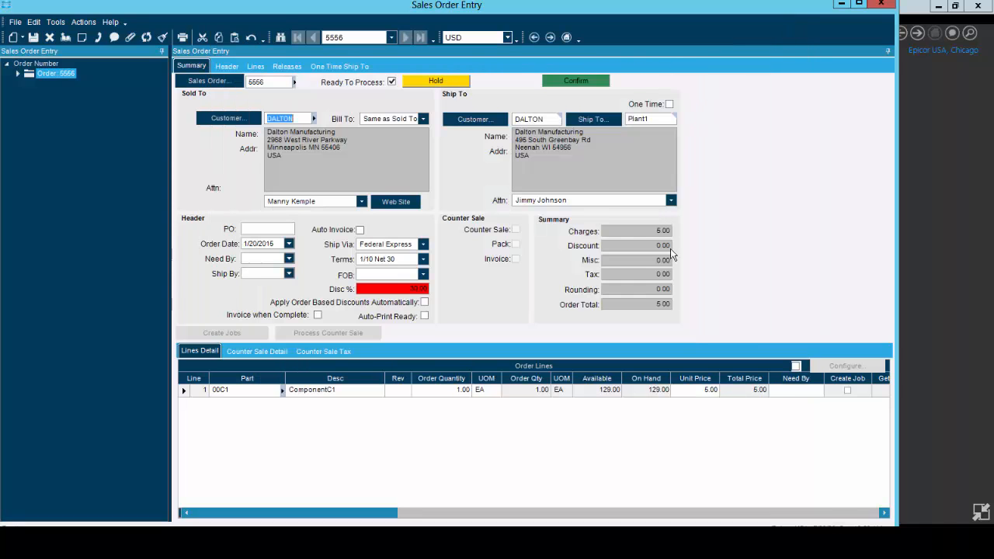
mouse_move(618, 428)
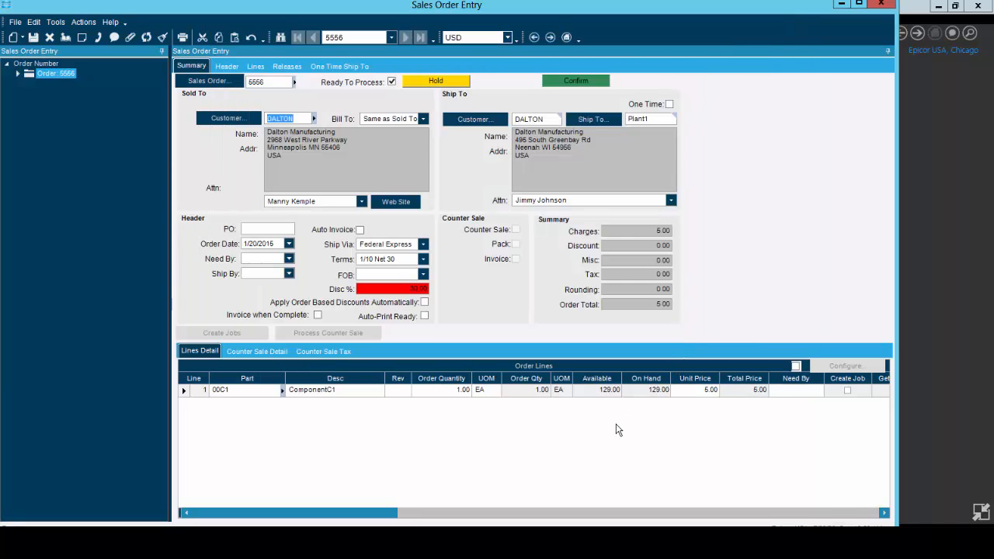
mouse_move(163, 195)
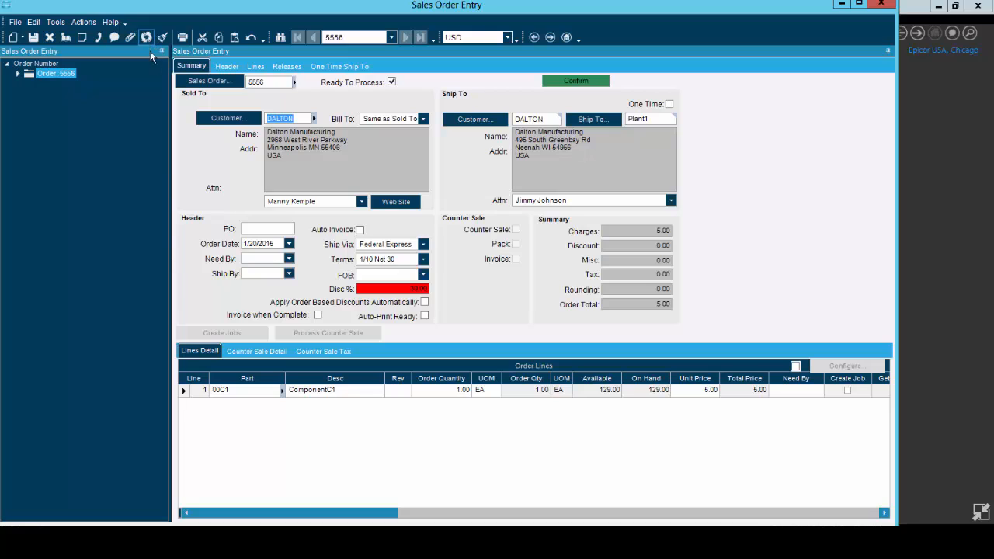
mouse_move(334, 173)
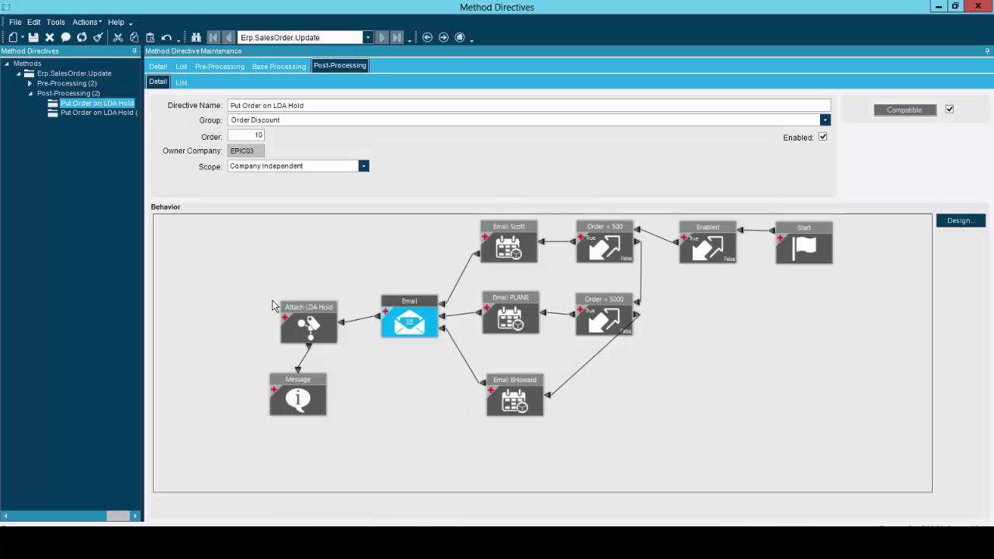
mouse_move(814, 207)
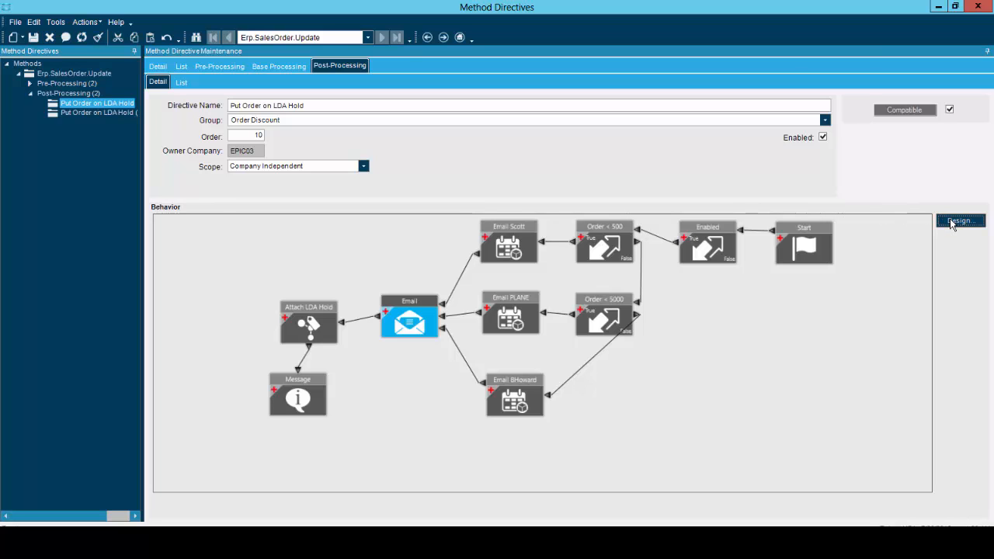
Step: Launch the BPM Workflow Designer on the Put Order on LDA Hold workflow via Design
left_click(961, 221)
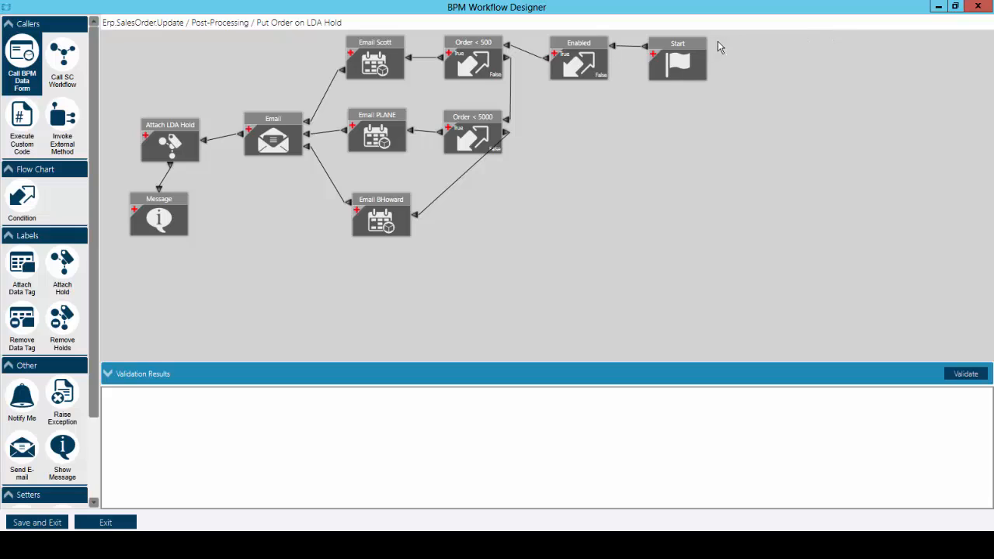
mouse_move(689, 62)
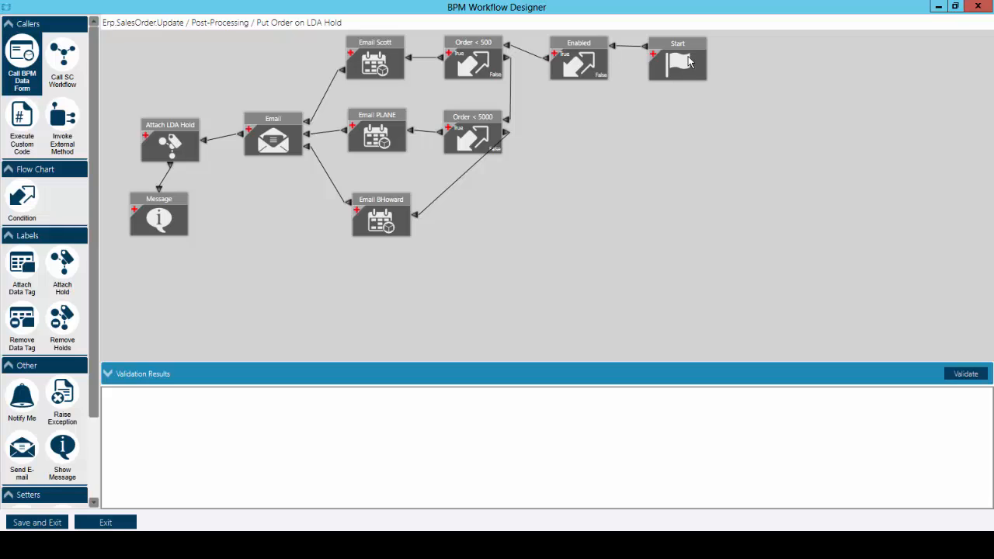
mouse_move(658, 69)
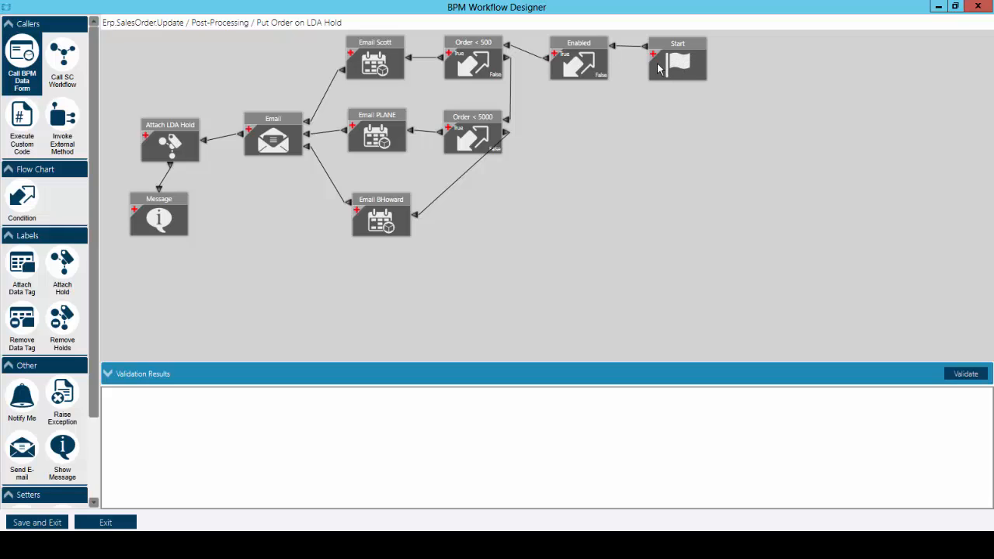
mouse_move(593, 78)
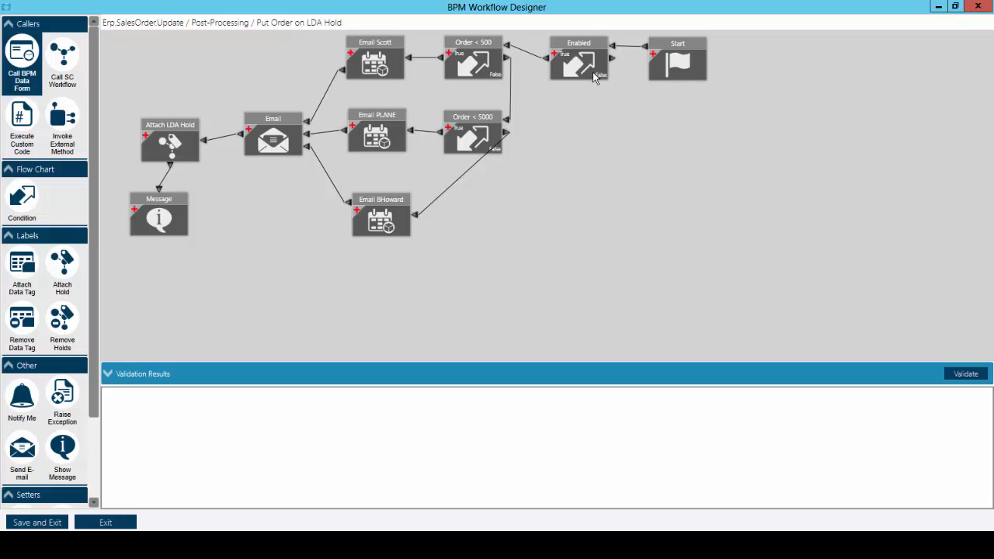
mouse_move(519, 71)
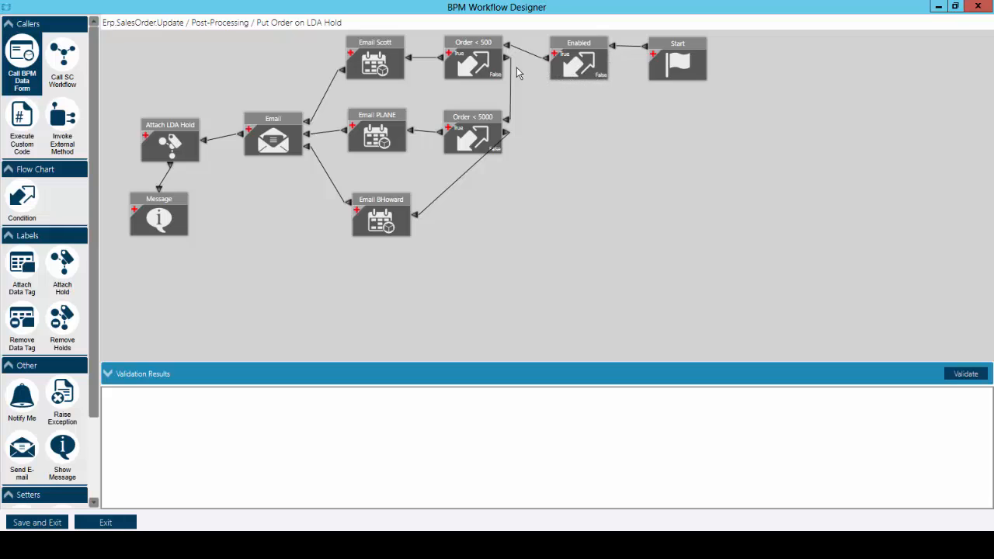
mouse_move(480, 61)
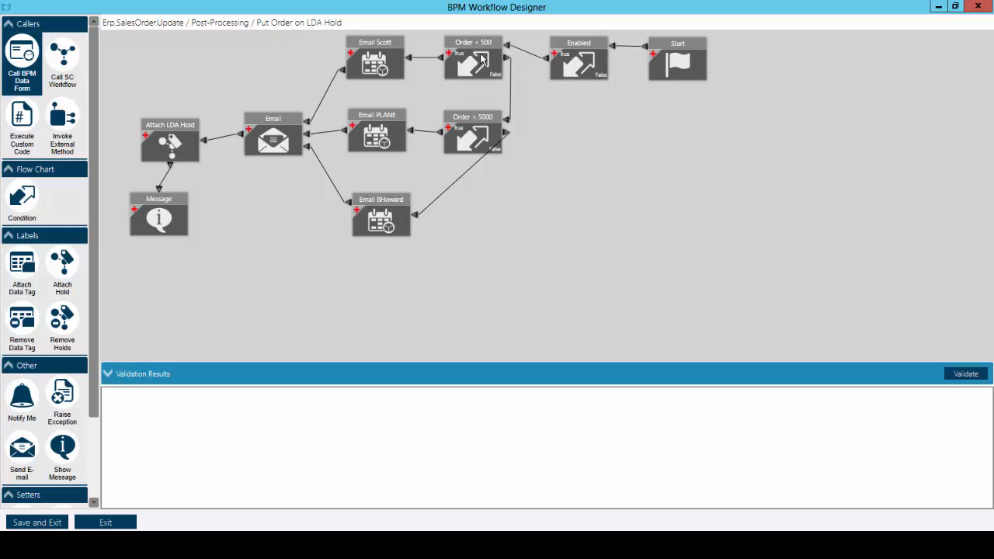
mouse_move(478, 56)
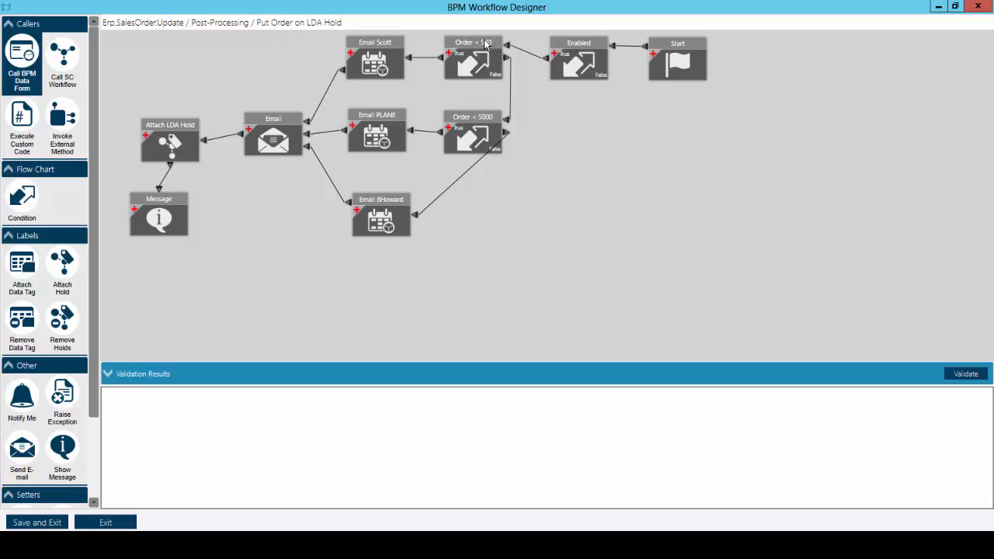
mouse_move(475, 53)
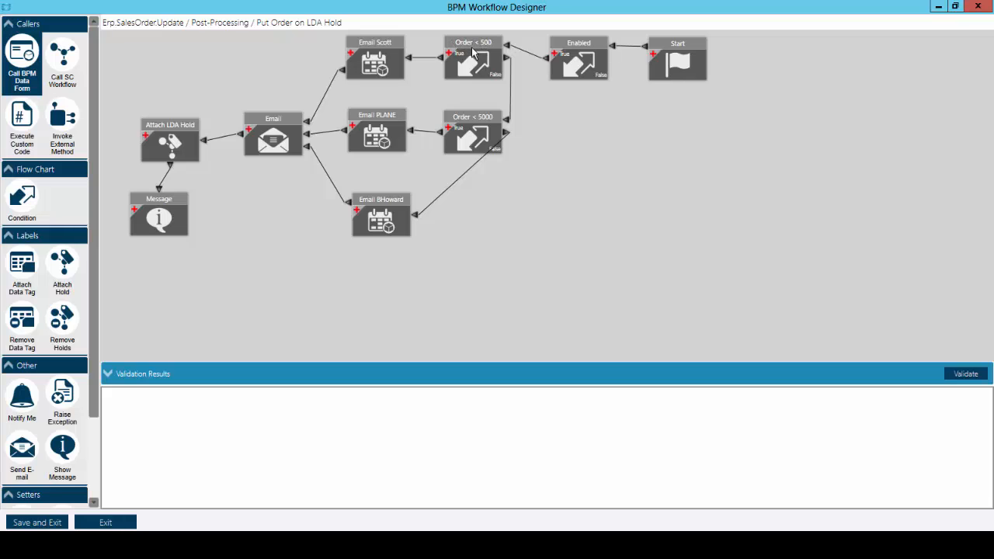
mouse_move(472, 54)
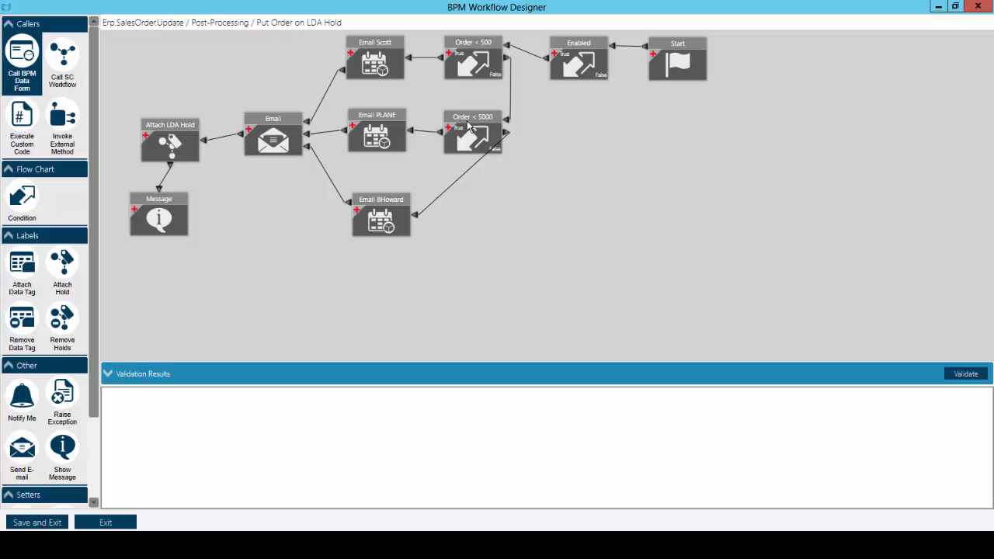
mouse_move(454, 132)
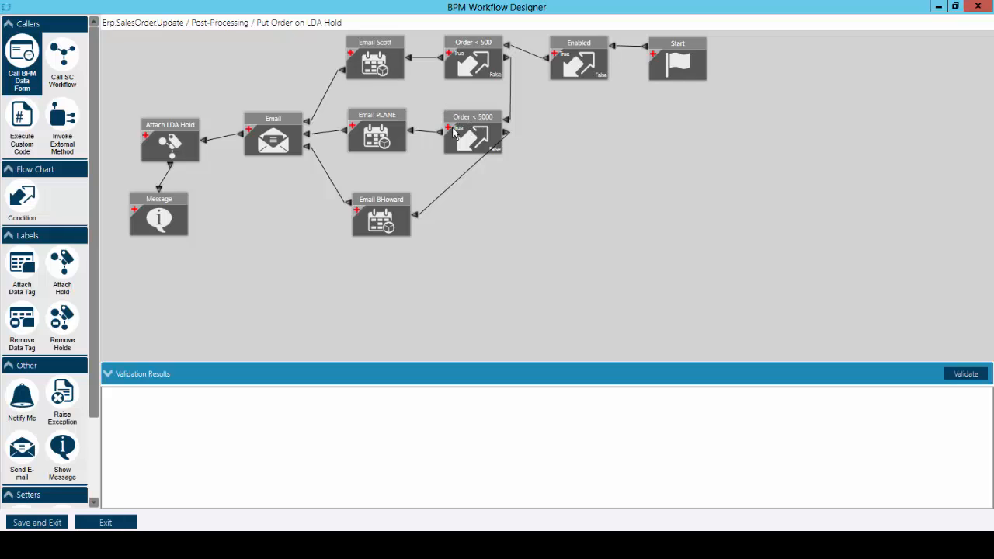
mouse_move(483, 146)
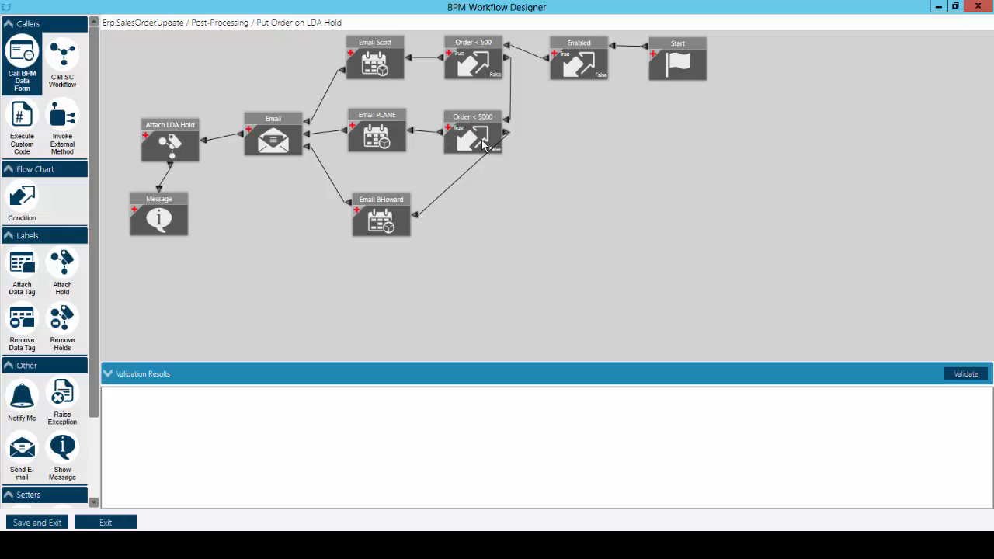
mouse_move(389, 227)
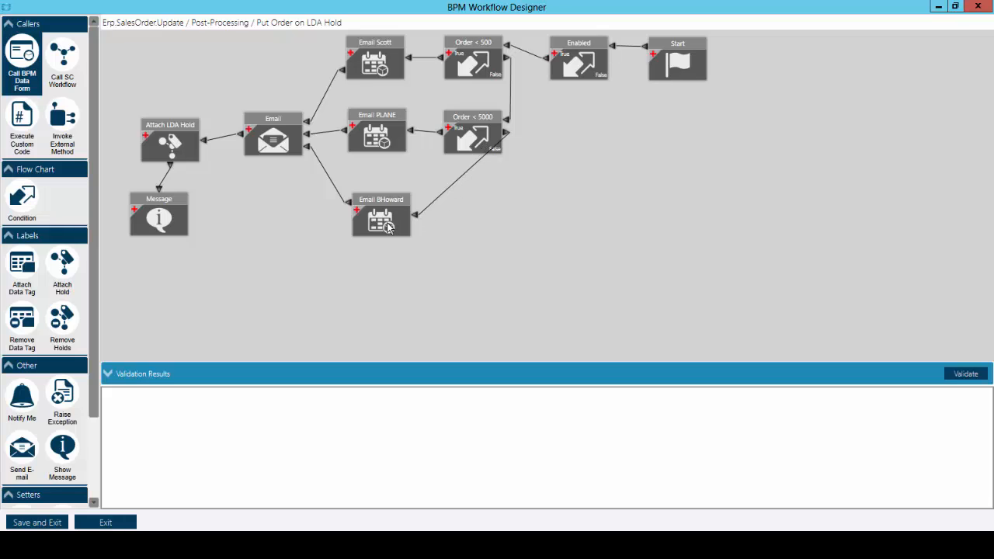
mouse_move(381, 231)
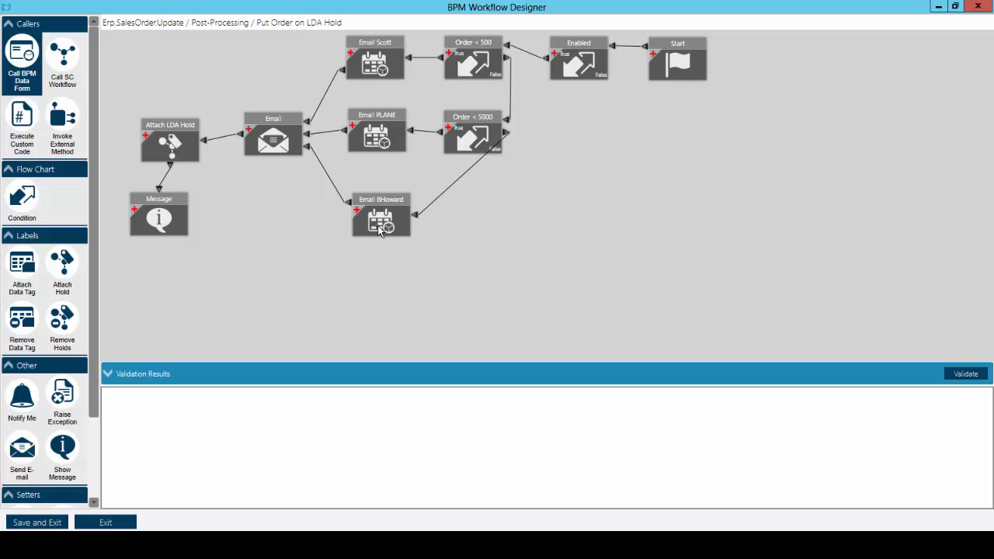
mouse_move(315, 263)
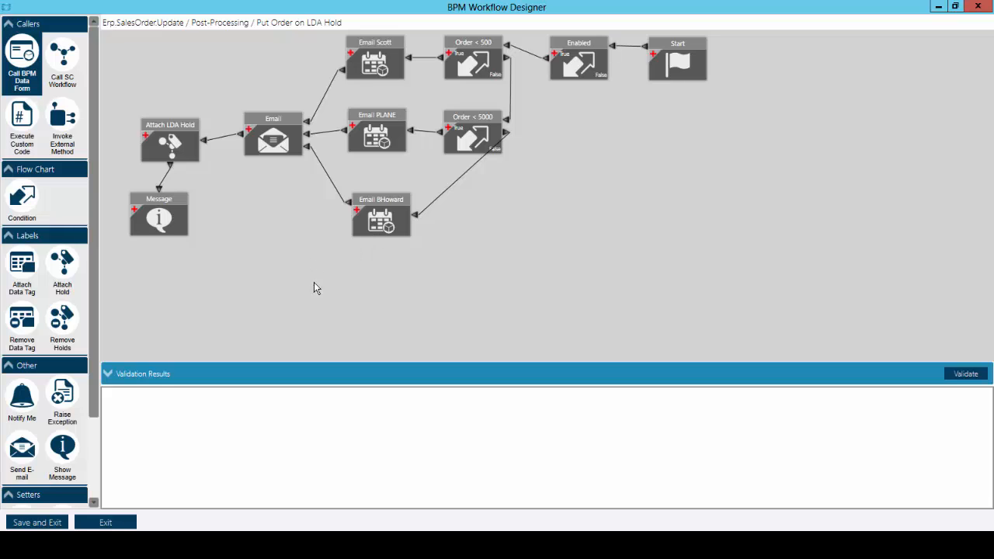
Step: Drag a new Condition 0 onto the canvas and reposition Enabled and Start to its right
left_click(472, 137)
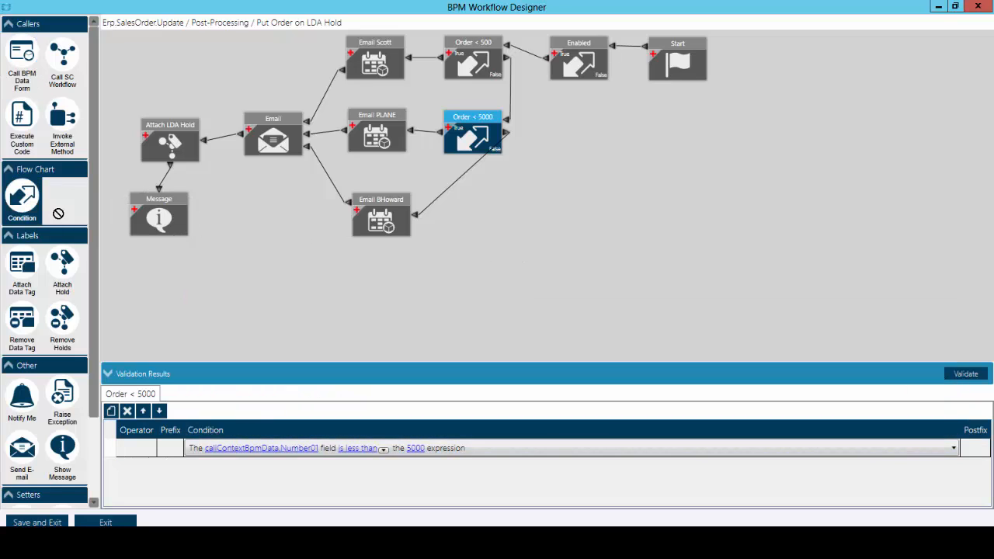
left_click_drag(22, 199, 649, 169)
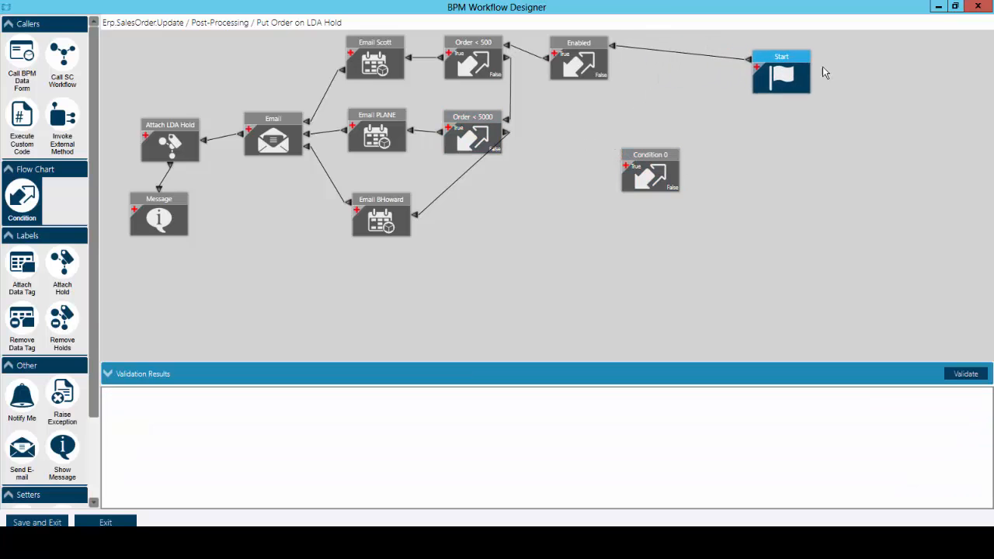
left_click(578, 65)
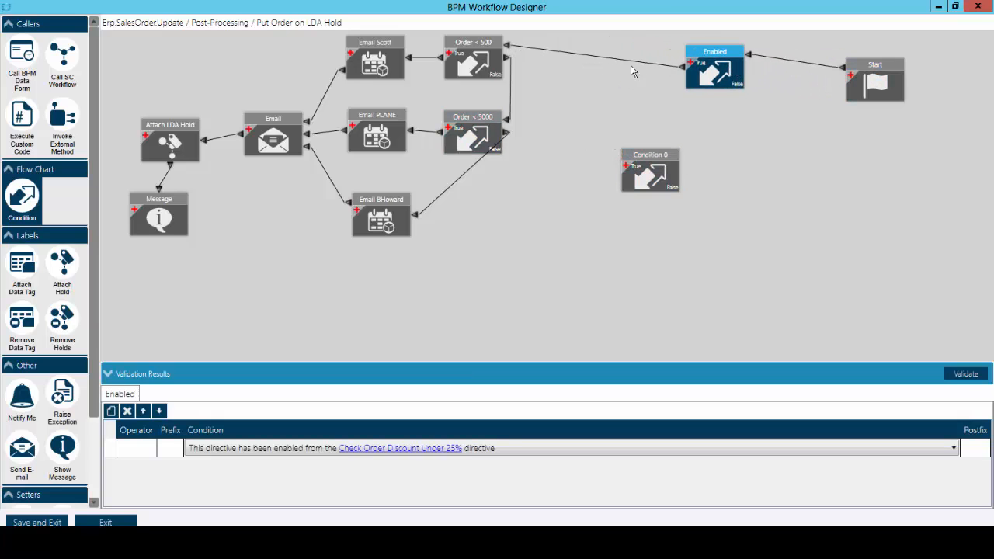
left_click(714, 70)
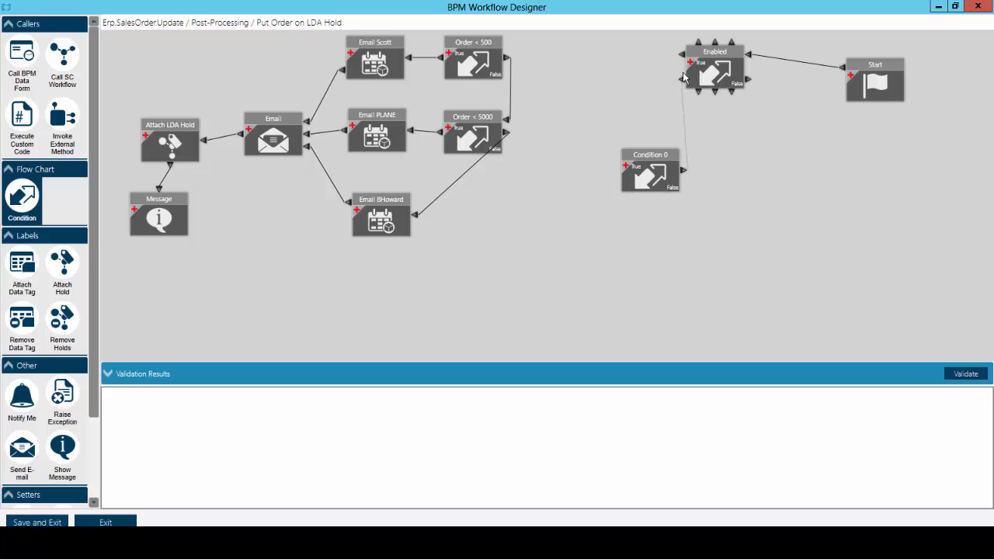
Step: Link Condition 0 to Order < 500 and set its rule to 'user does not belong to specified group'
left_click(649, 171)
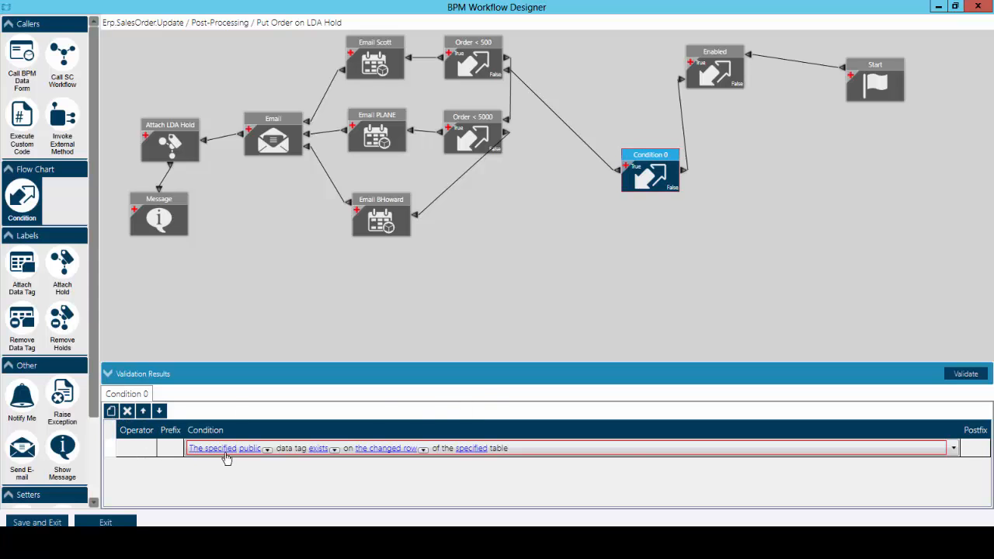
left_click(953, 448)
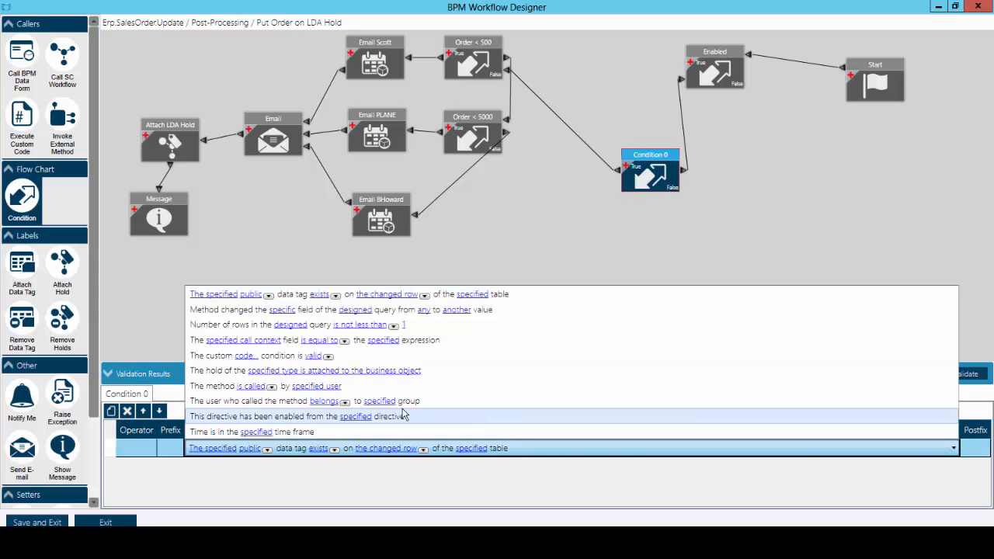
left_click(344, 447)
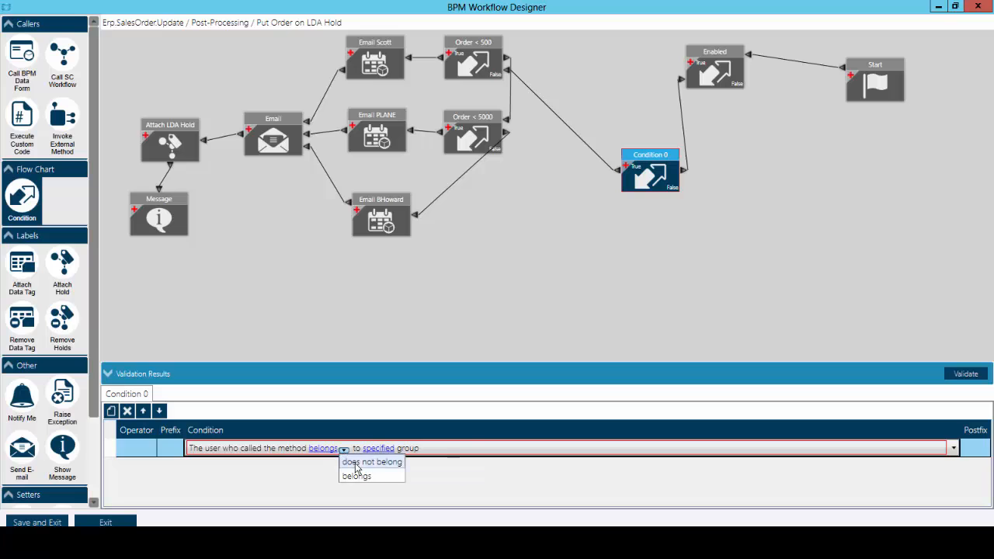
left_click(379, 447)
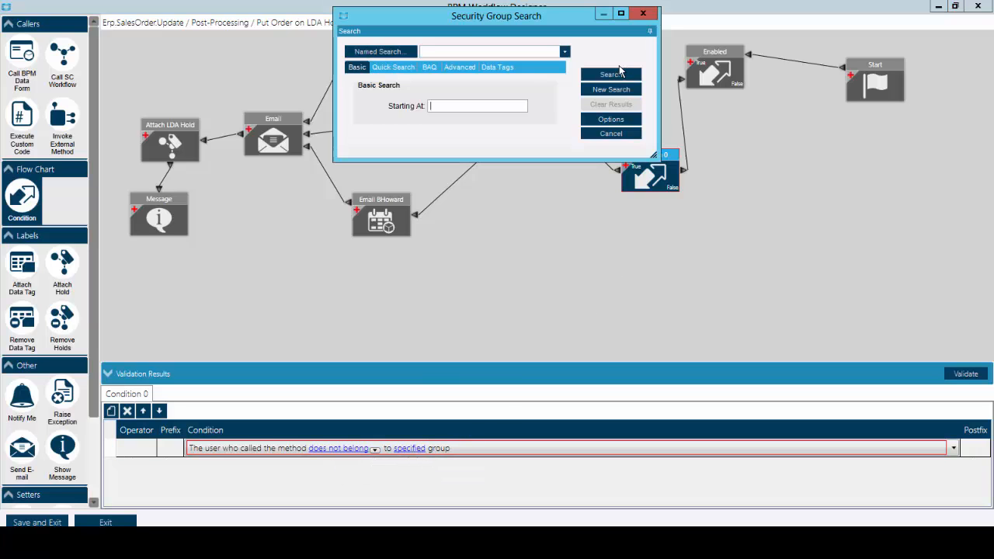
left_click(610, 134)
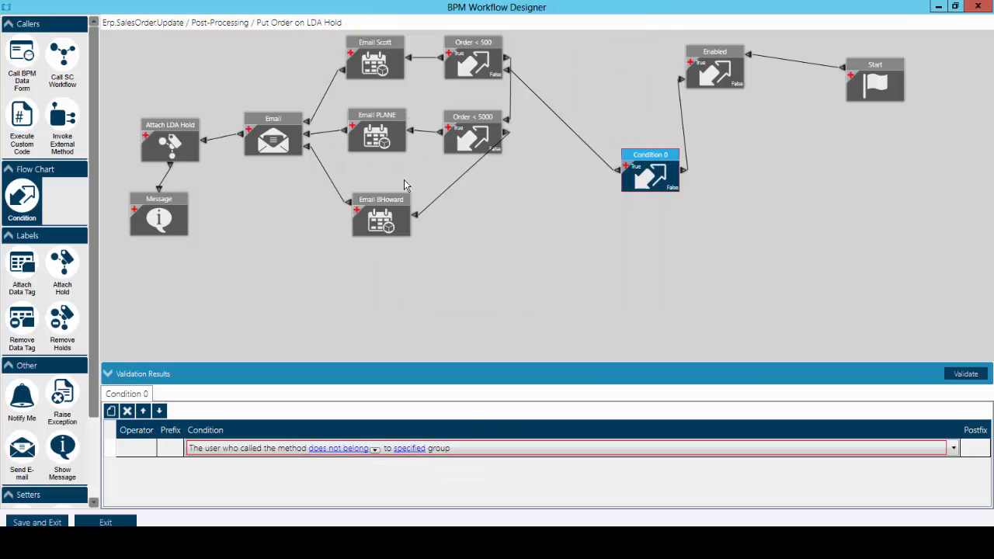